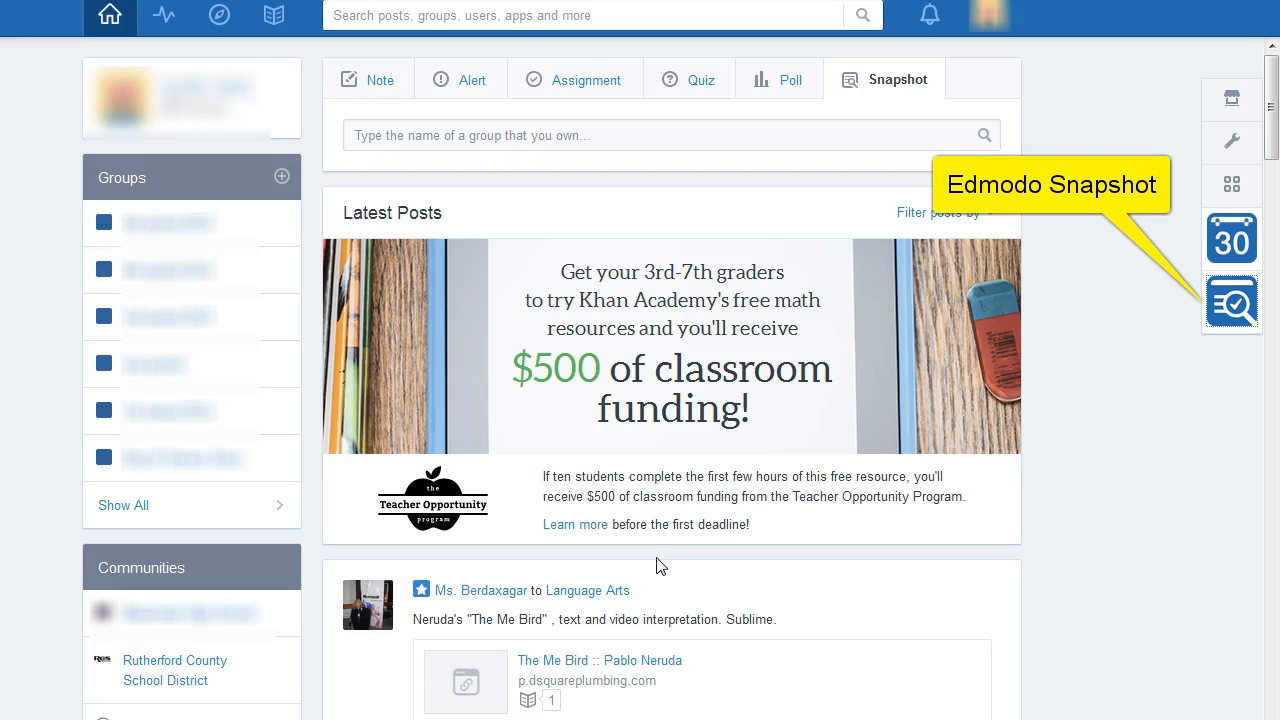
pyautogui.moveTo(1232, 302)
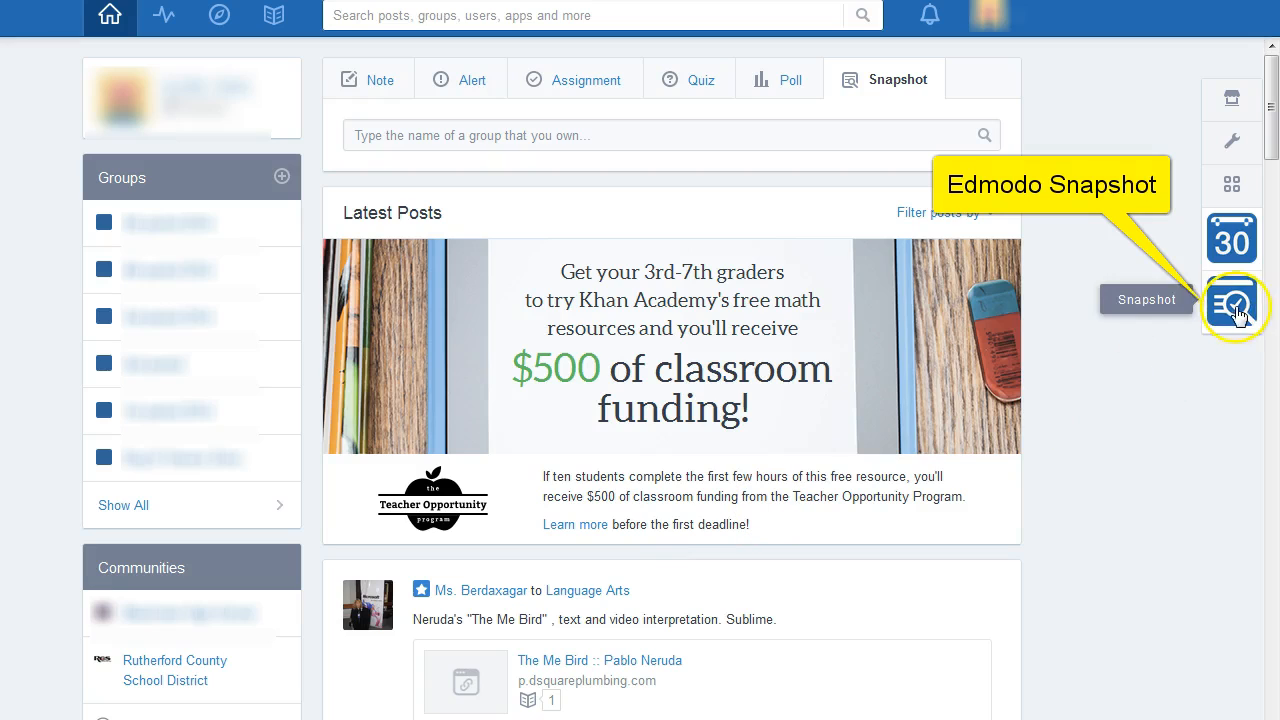
# Open Edmodo Snapshot, choose ELA, and preview the RL.2 standard description
pyautogui.click(1231, 307)
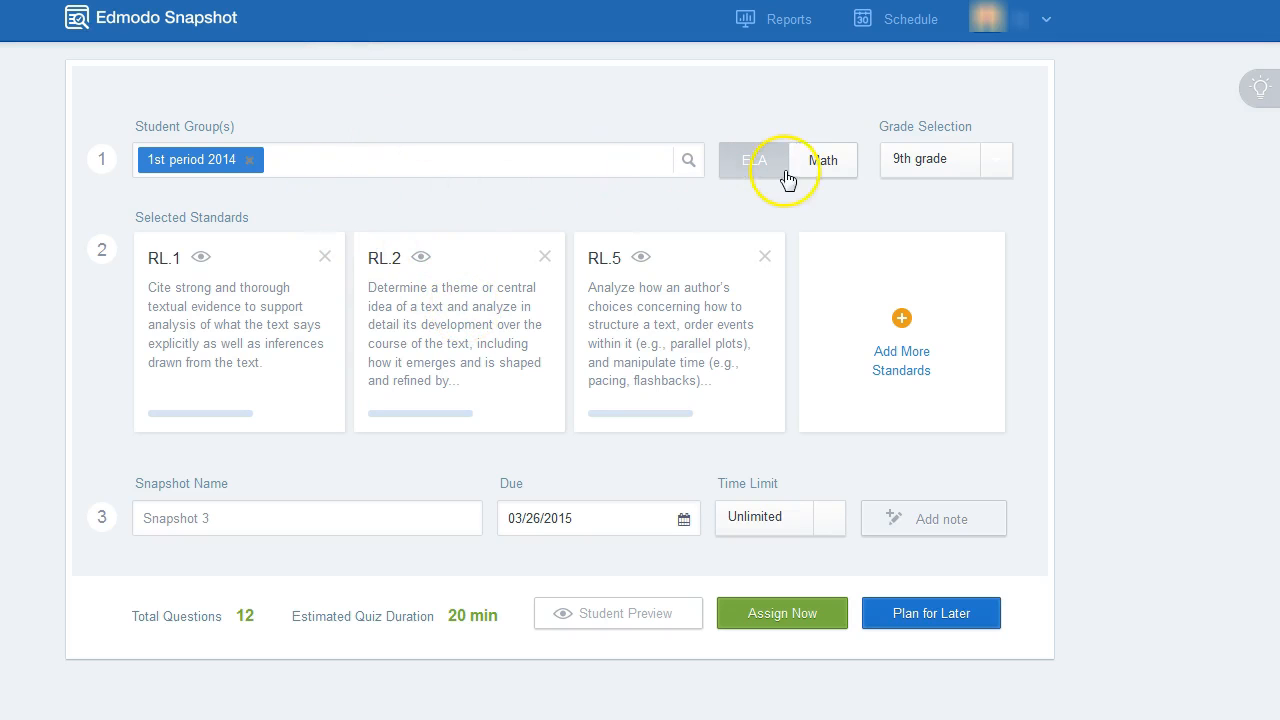
pyautogui.click(994, 160)
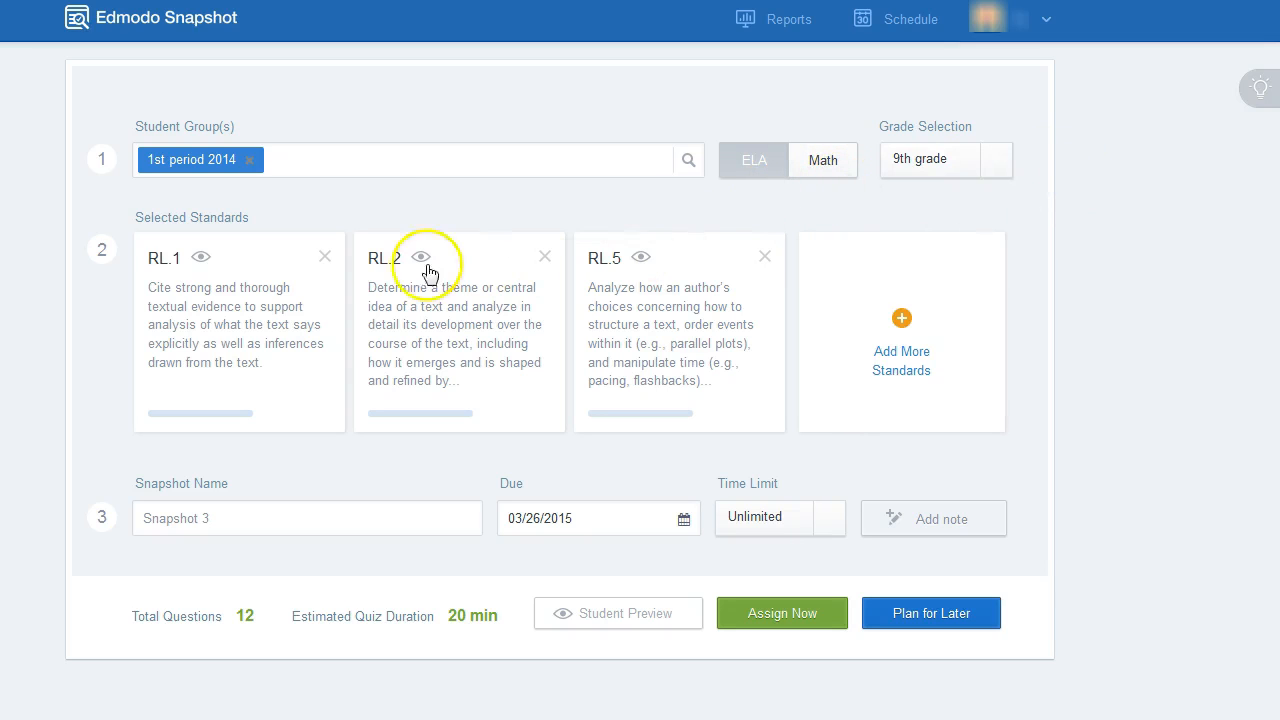
pyautogui.click(324, 256)
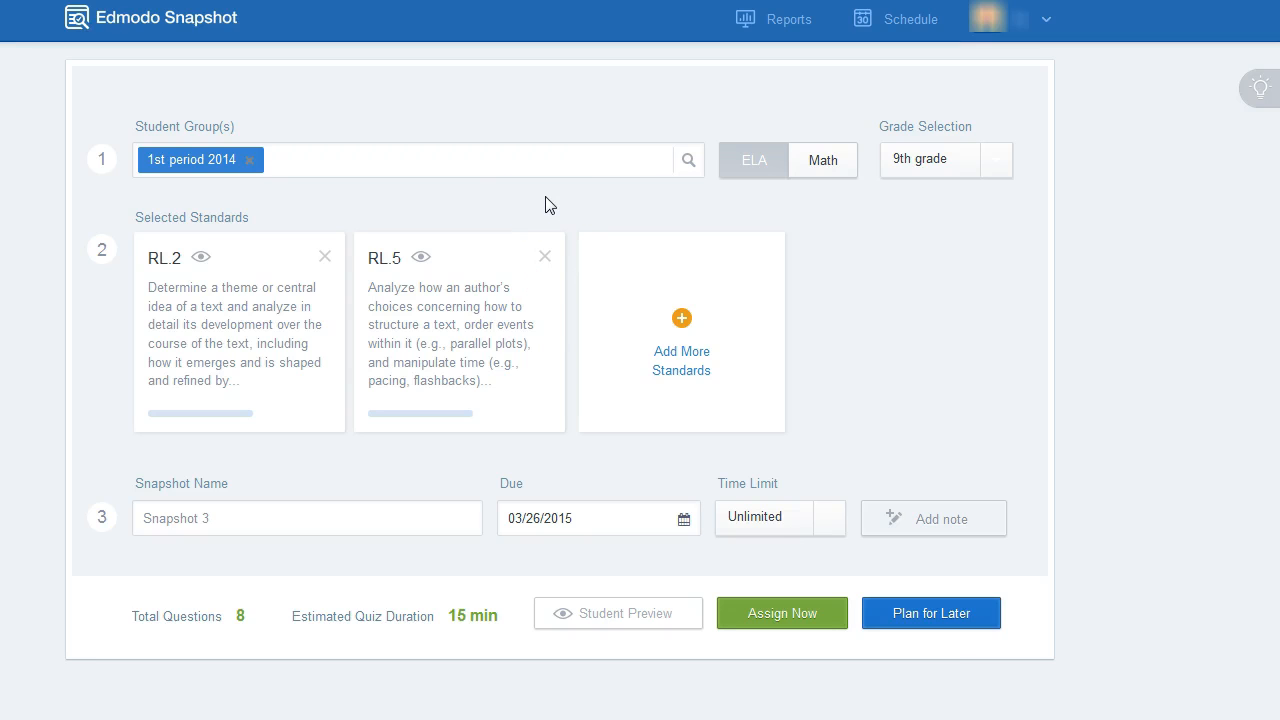
pyautogui.moveTo(552, 201)
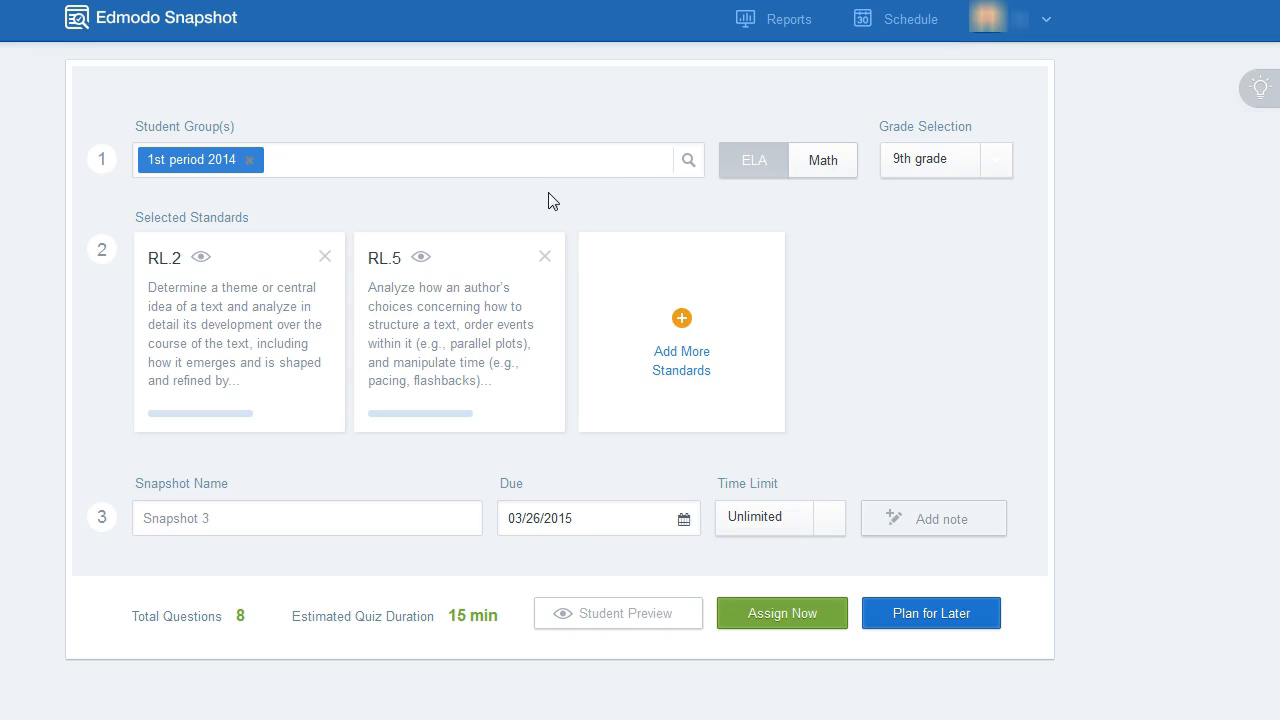
# Open Reports to show the 5th period 2014 ELA Focus report with RL.3 and RL.2 to reteach
pyautogui.click(789, 18)
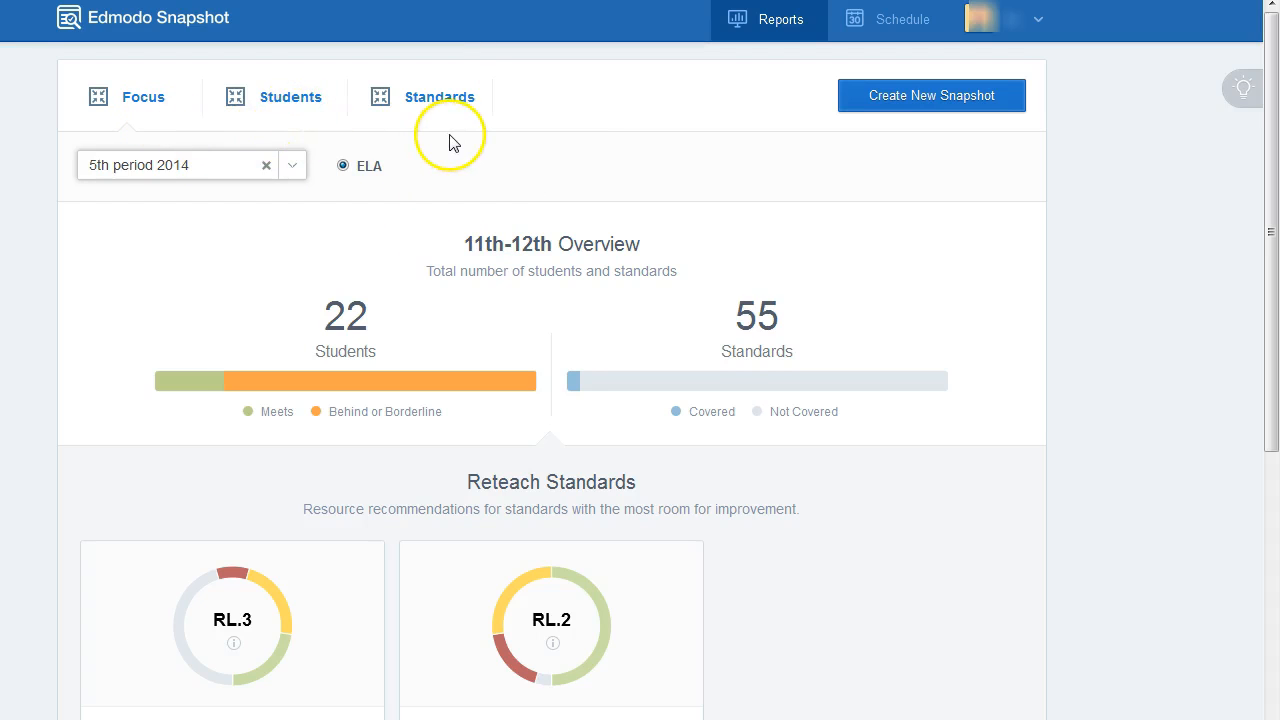
pyautogui.click(552, 643)
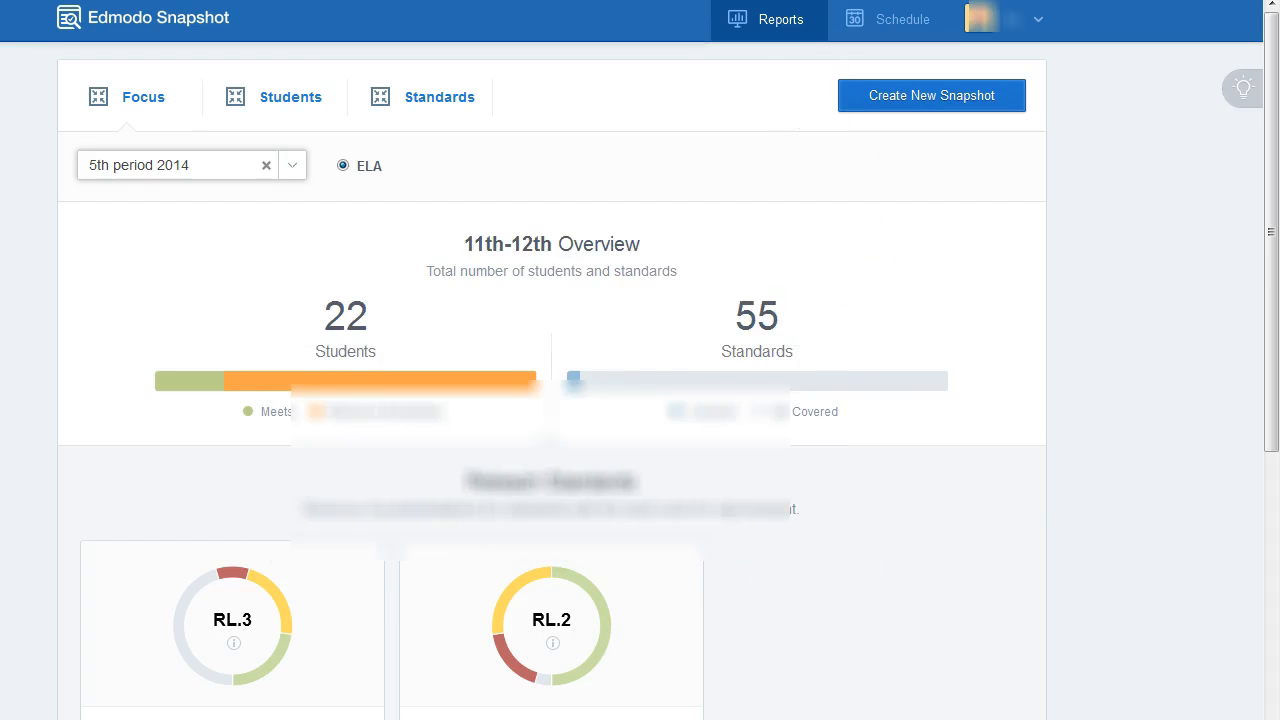
# Switch to the Students report, then the Standards report showing RL.3 results
pyautogui.click(290, 97)
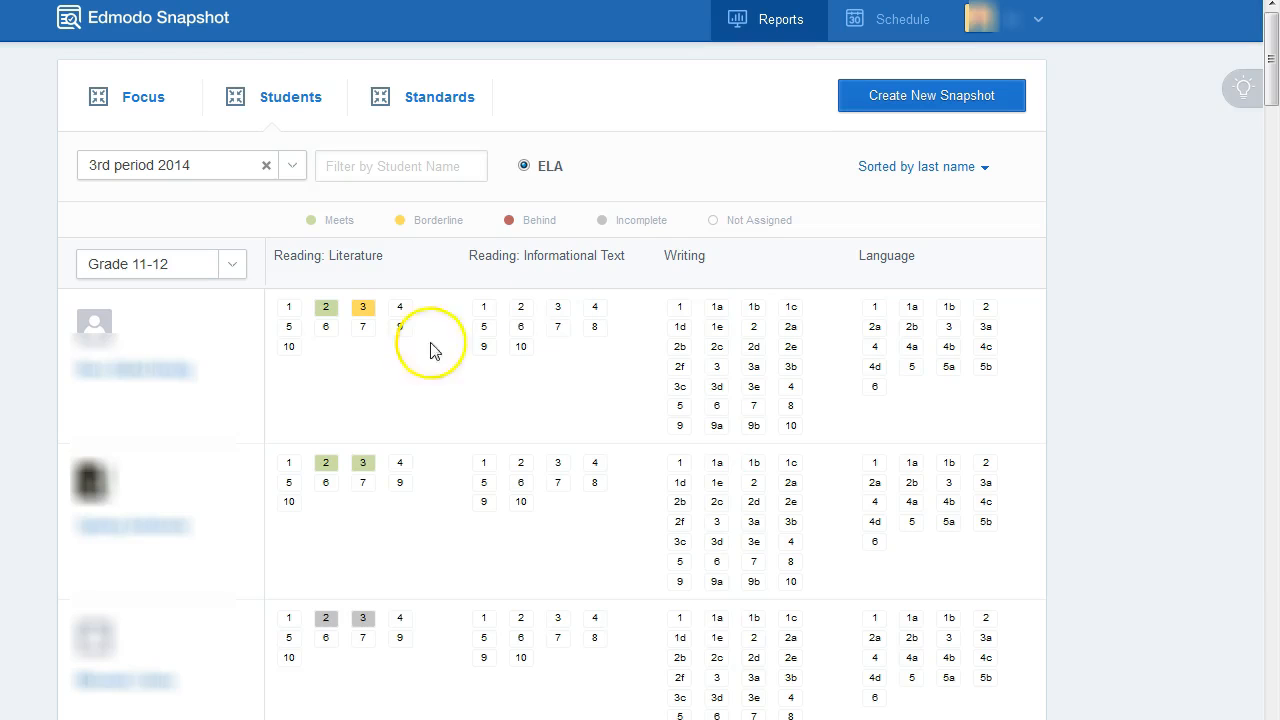
pyautogui.click(363, 307)
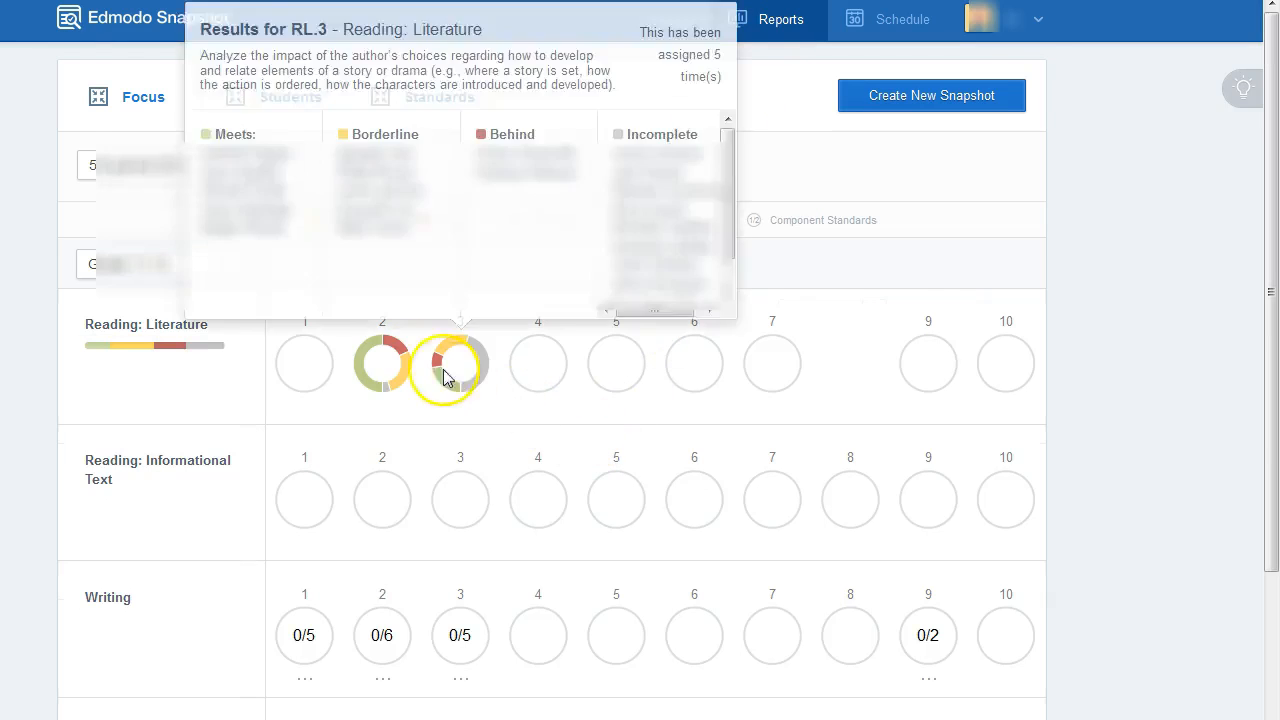